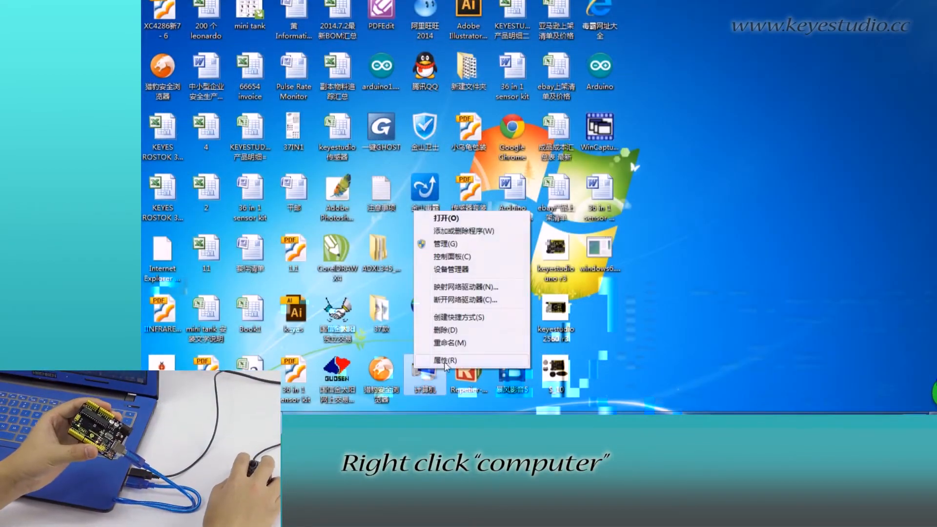
Check the board's COM6 port in Device Manager, launch Arduino IDE, and select Arduino Uno
{"action": "left_click", "coordinate": [447, 360]}
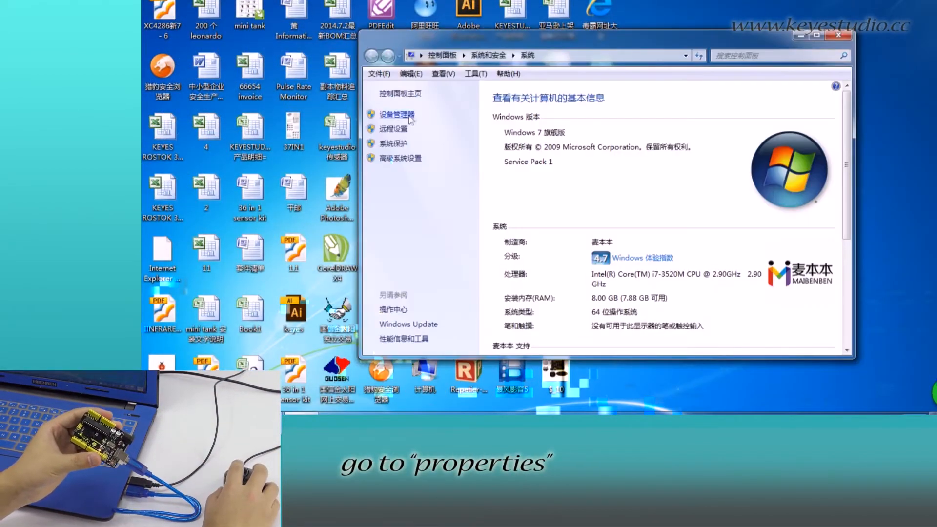
{"action": "left_click", "coordinate": [396, 114]}
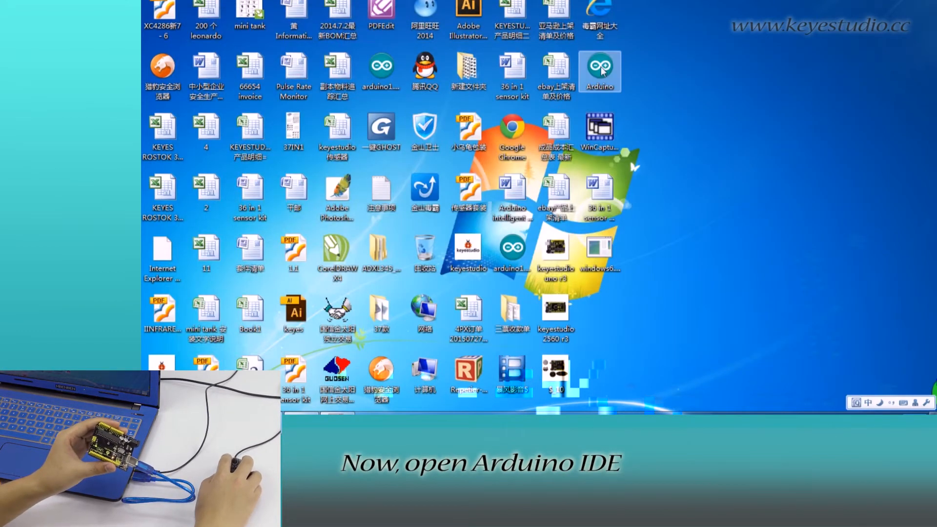
{"action": "double_click", "coordinate": [599, 72]}
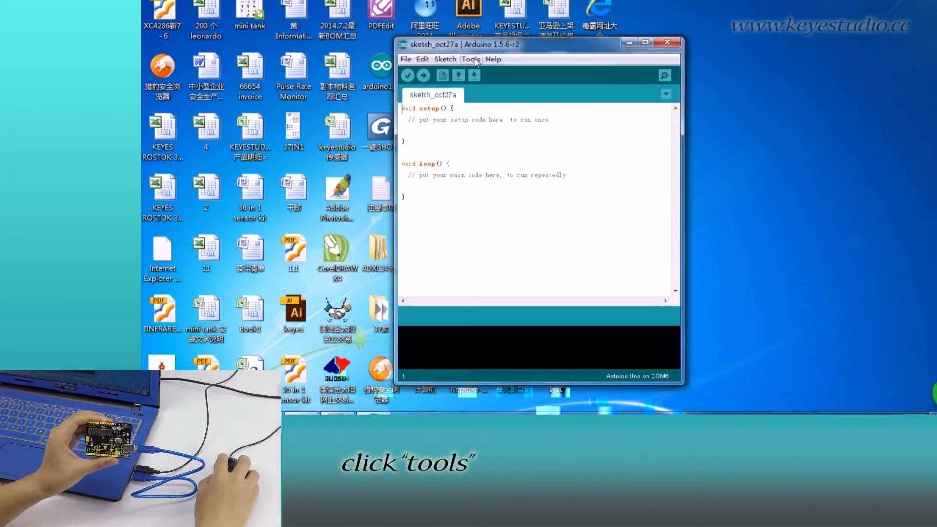
{"action": "left_click", "coordinate": [471, 59]}
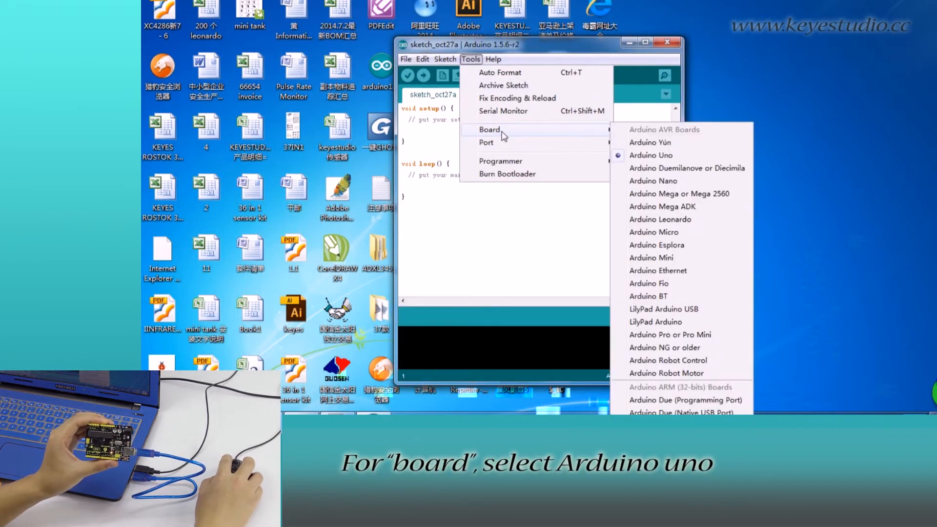
{"action": "left_click", "coordinate": [649, 155]}
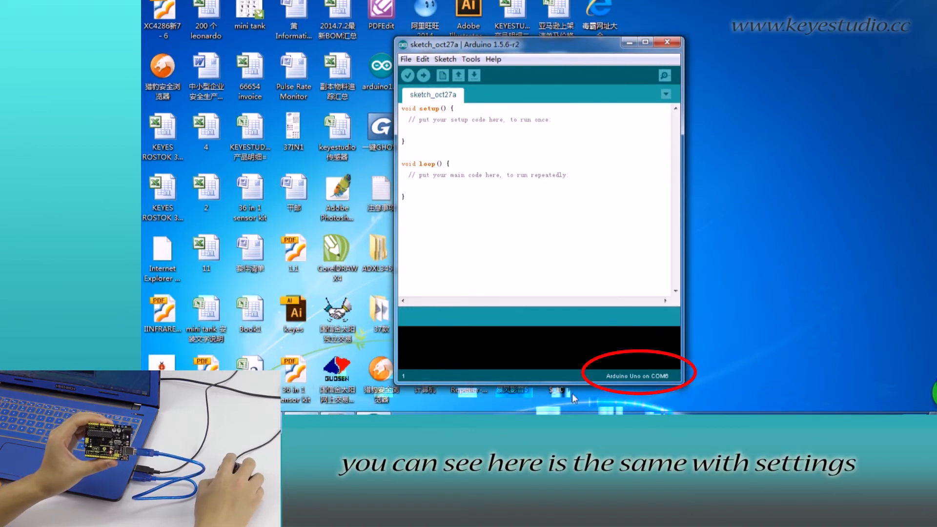
{"action": "mouse_move", "coordinate": [651, 350]}
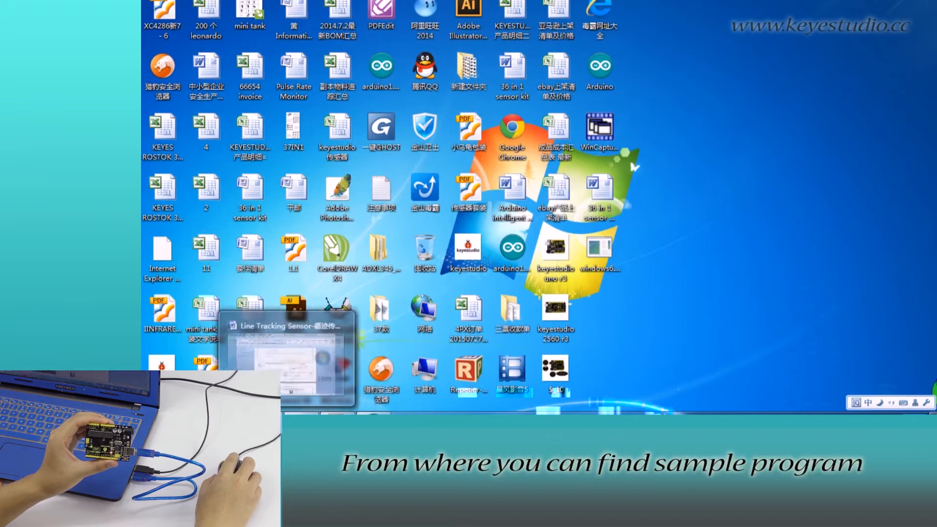
Bring up the Line Tracking Sensor document holding the sample code
{"action": "left_click", "coordinate": [290, 325]}
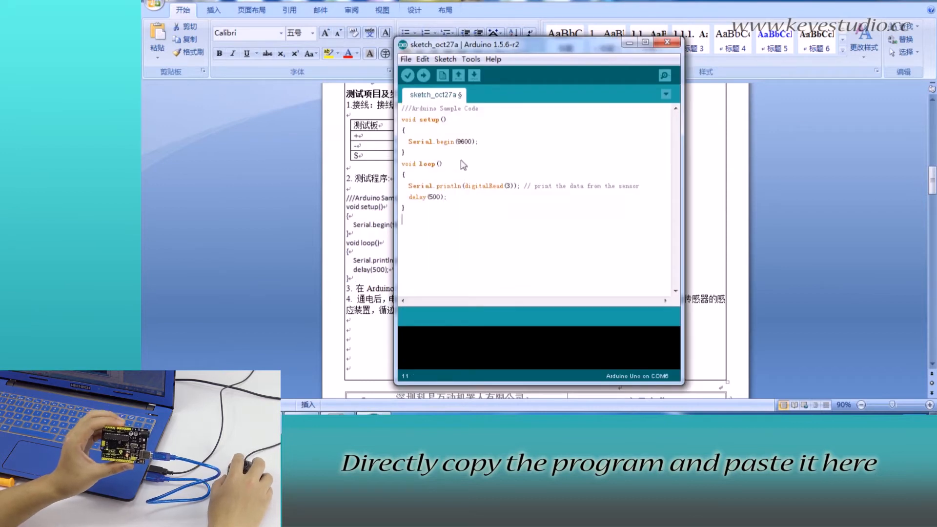
Verify the line-tracking sketch compiles cleanly, then upload it to the Arduino Uno
{"action": "left_click", "coordinate": [408, 75]}
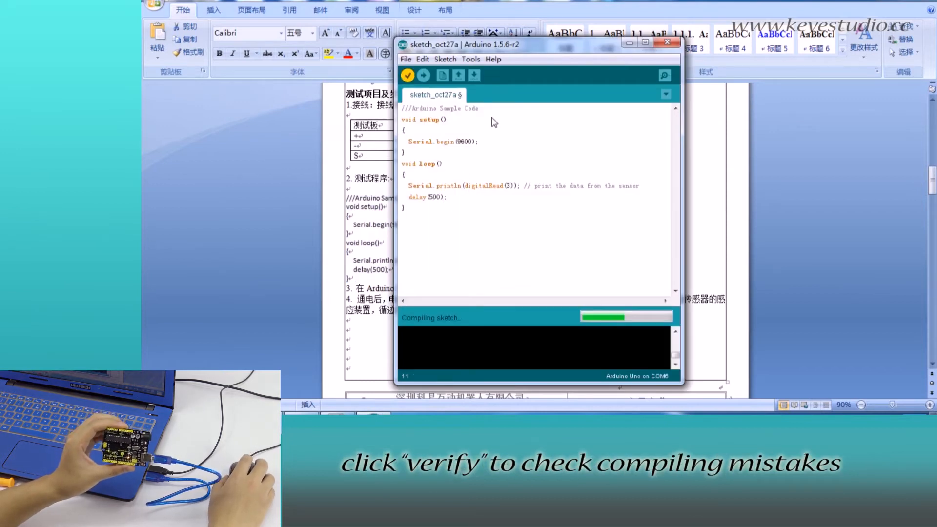
{"action": "left_click", "coordinate": [407, 75]}
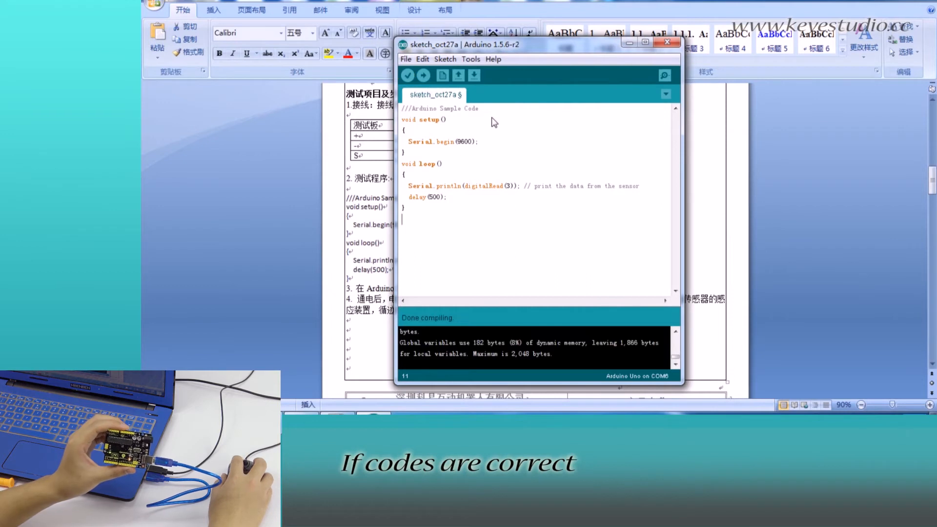
{"action": "left_click", "coordinate": [423, 75]}
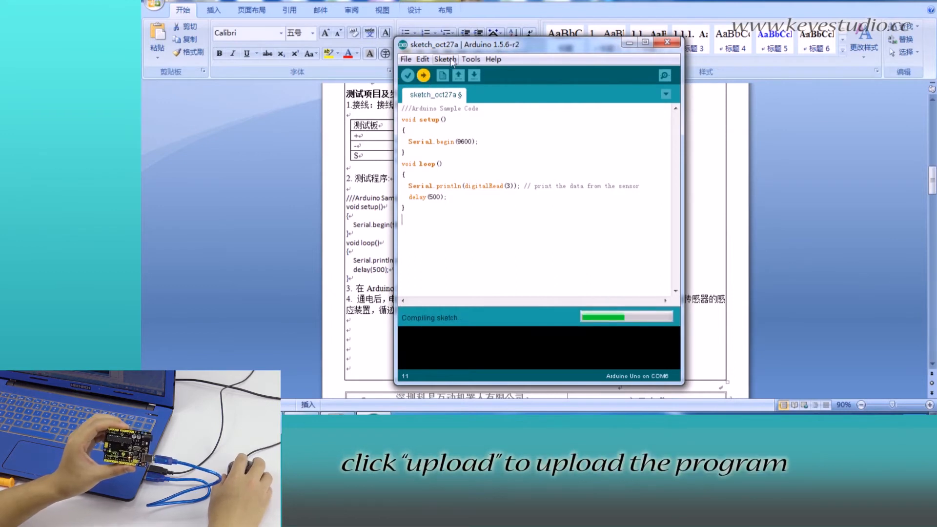